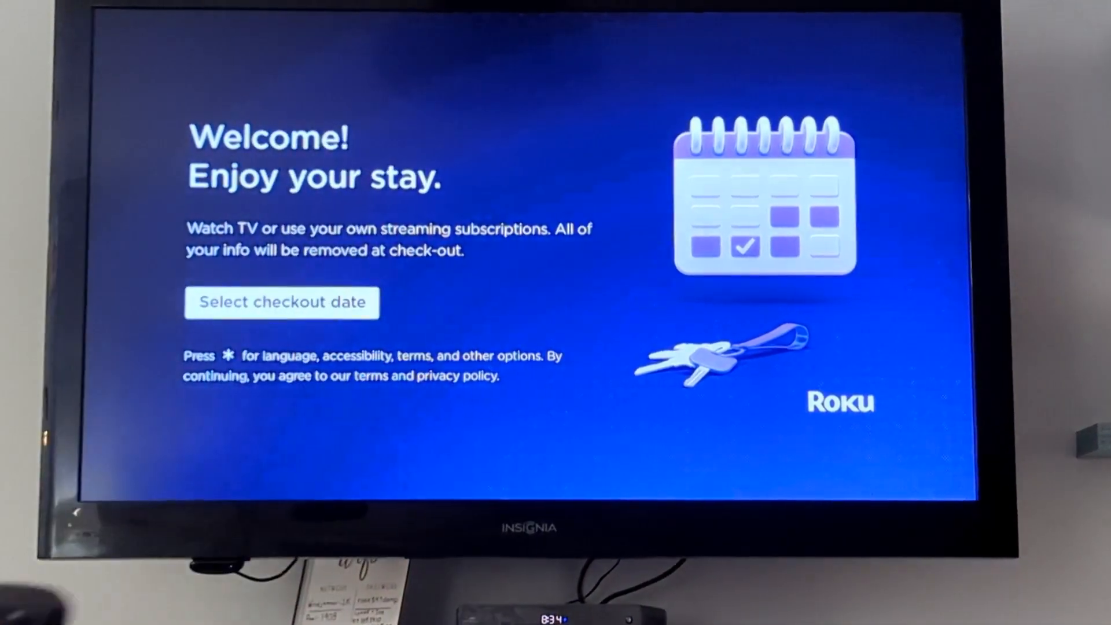
Choose February 13, 2024 as the checkout date and confirm the 11:00 am checkout.
left_click(281, 302)
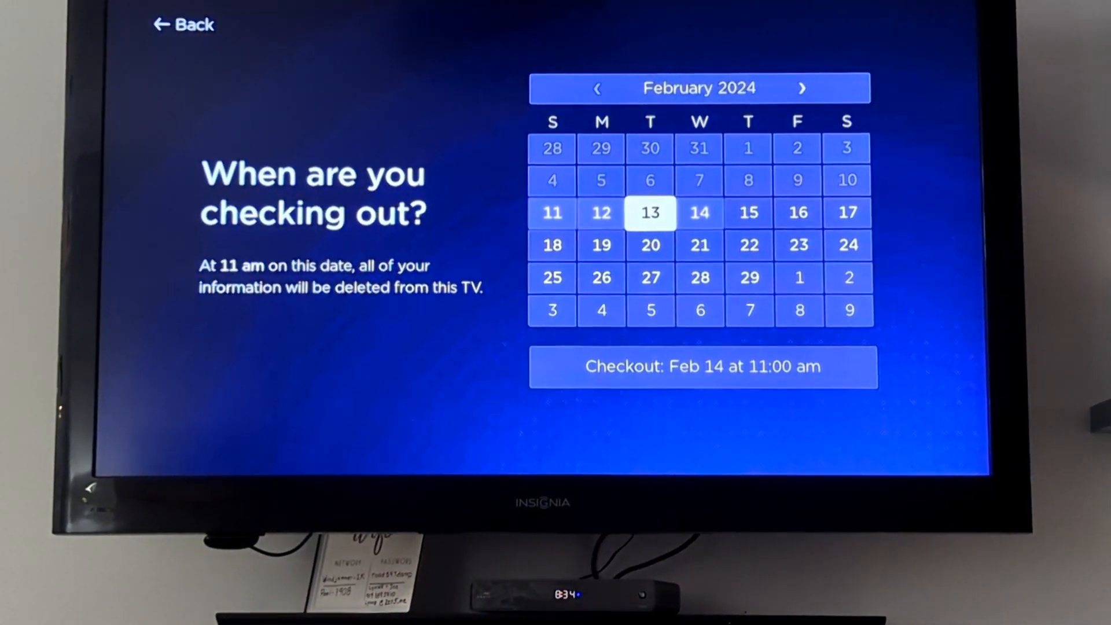
left_click(650, 212)
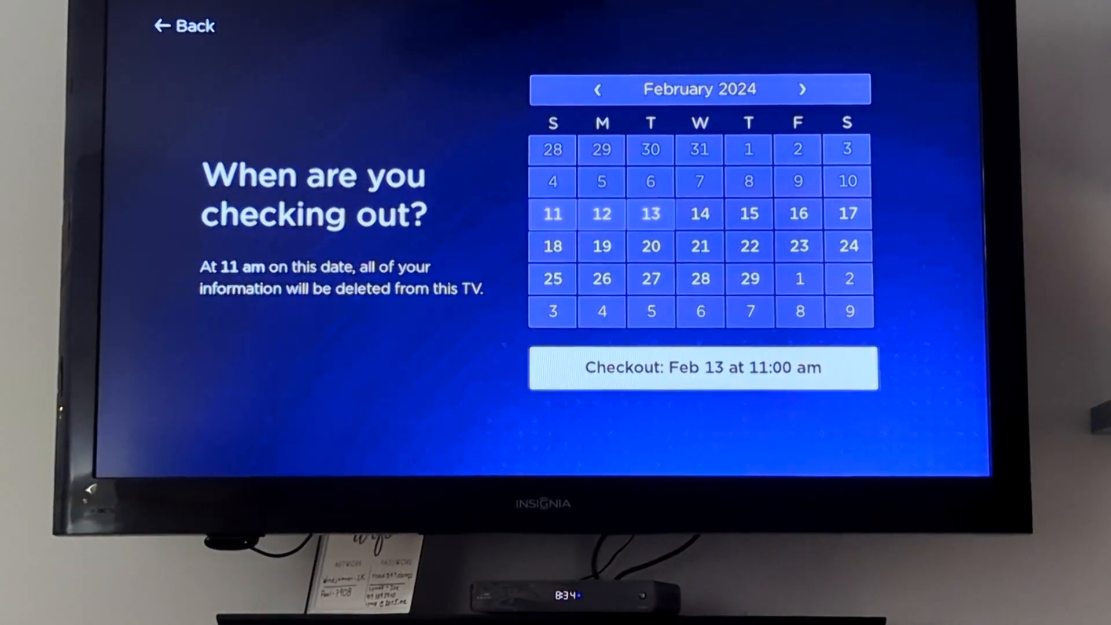
left_click(705, 368)
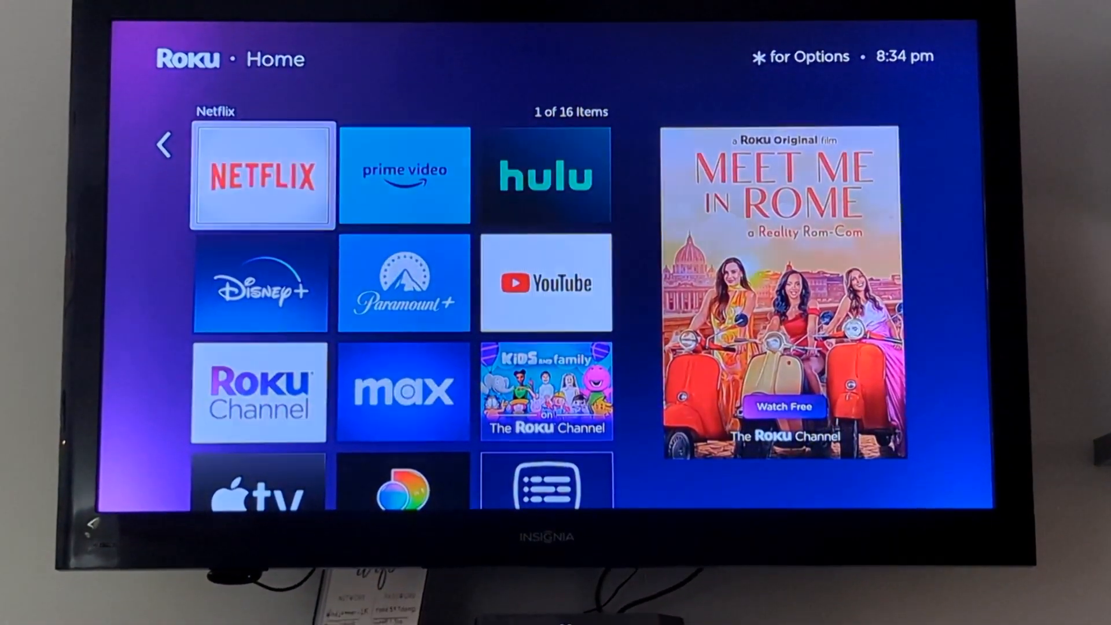
Select the Netflix tile on the Roku Home screen to start the app.
left_click(261, 176)
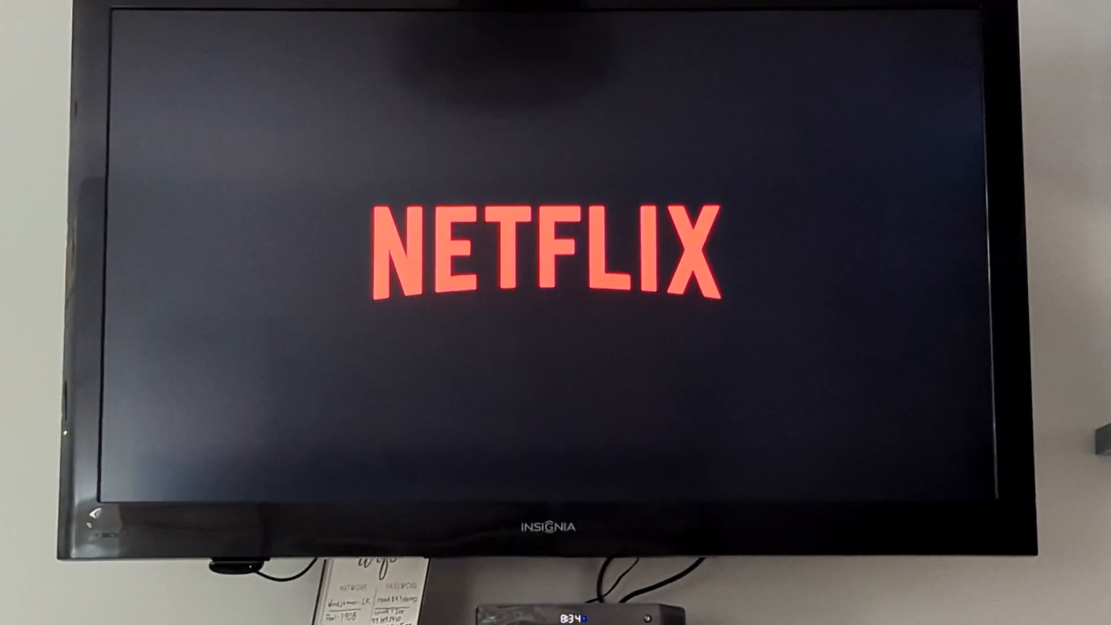